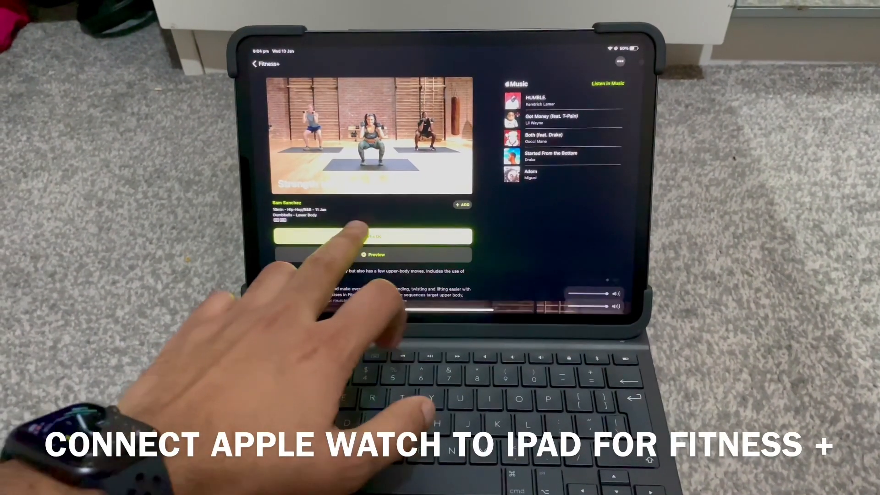
Start the 10-minute Fitness+ strength workout and begin it from the Apple Watch prompt
left_click(372, 236)
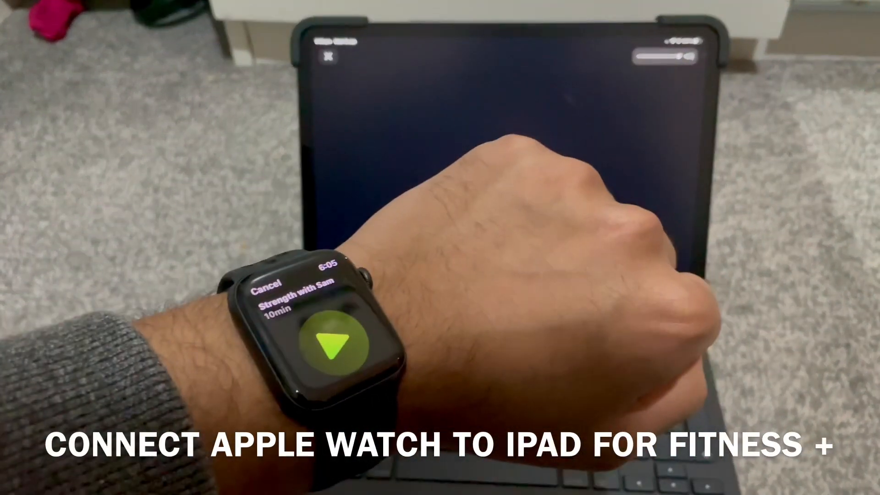
left_click(330, 342)
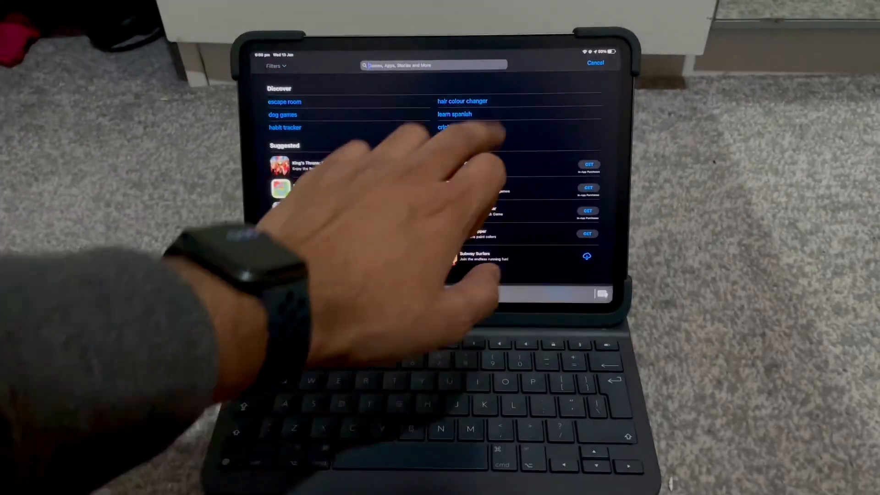
Search the App Store for 'hom' to find Apple's Home app
type("hom")
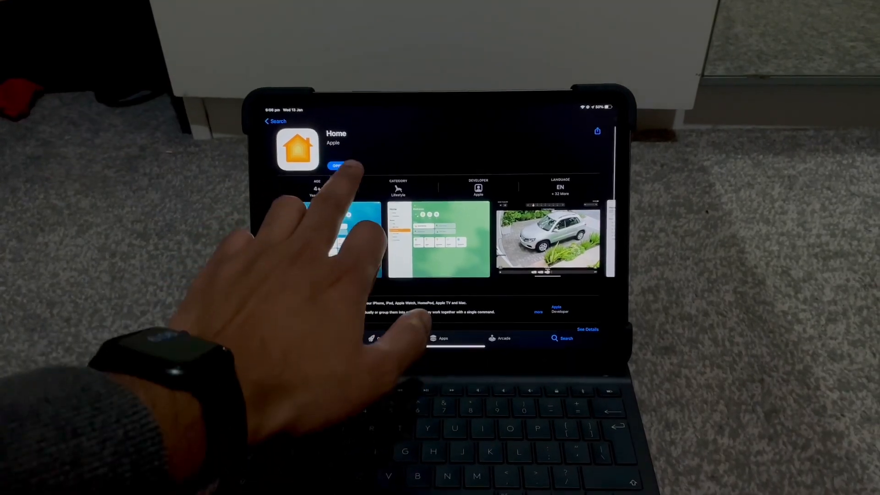
Get the Home app, open it, and dismiss the Add Home sheet with Done
left_click(336, 166)
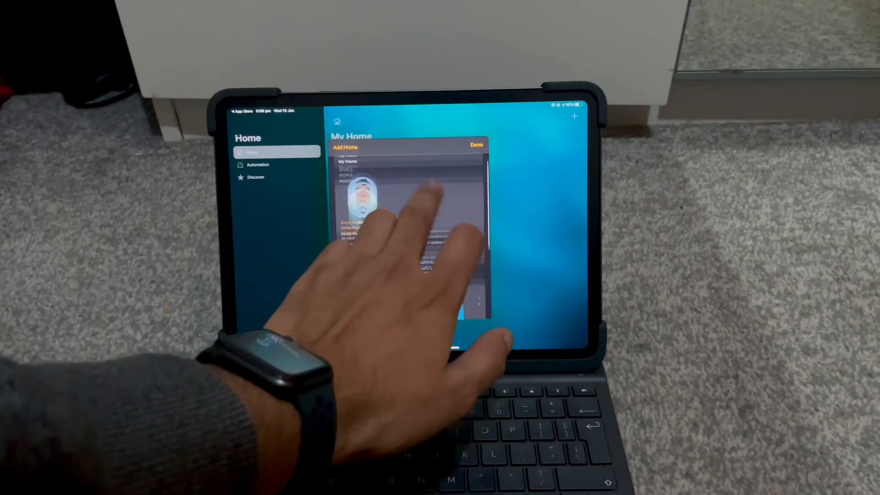
left_click(477, 144)
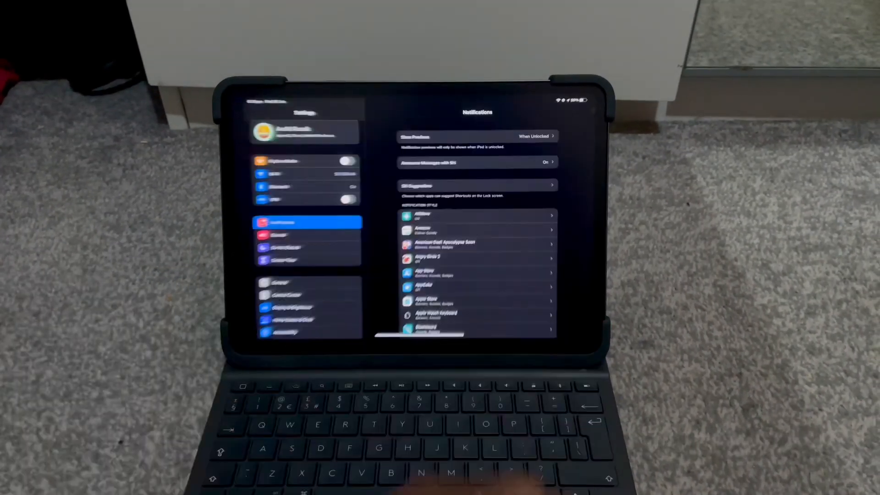
Open the Bluetooth page in Settings to confirm Bluetooth is on with saved devices
left_click(276, 178)
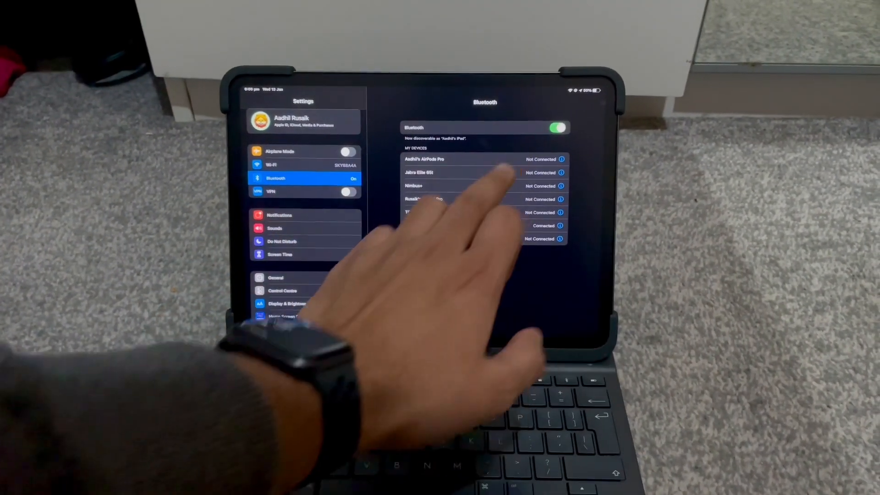